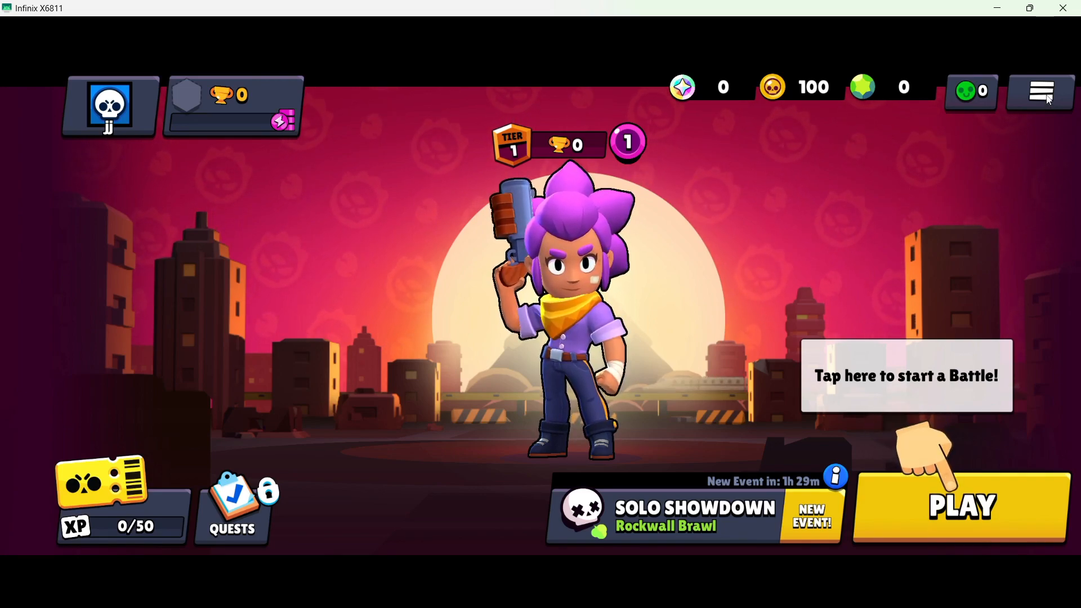
Open Settings from the lobby's top-right menu, after briefly closing and reopening it
click(1041, 91)
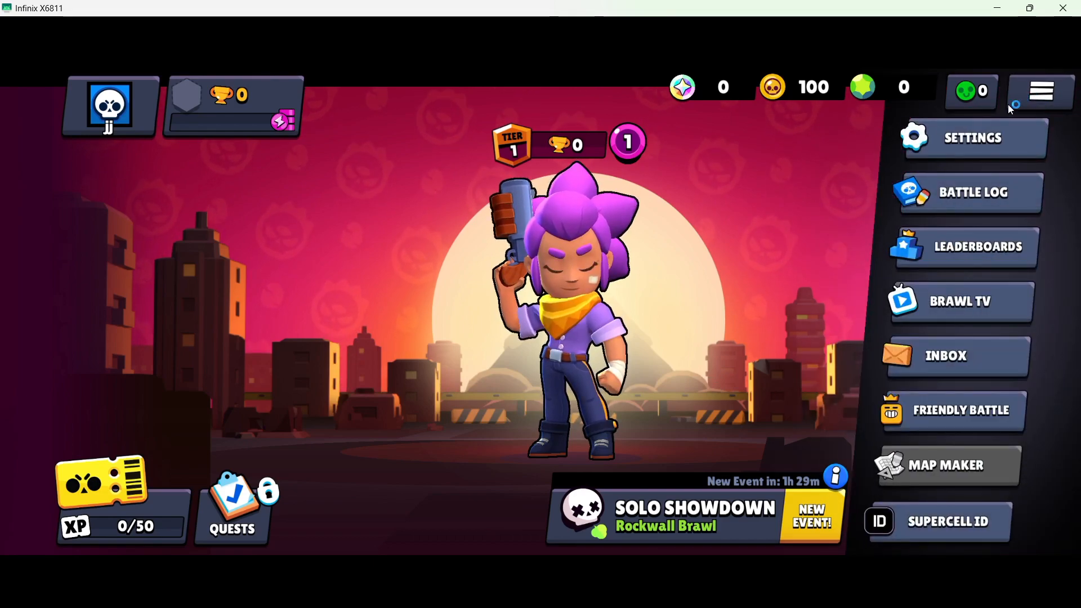
click(1042, 91)
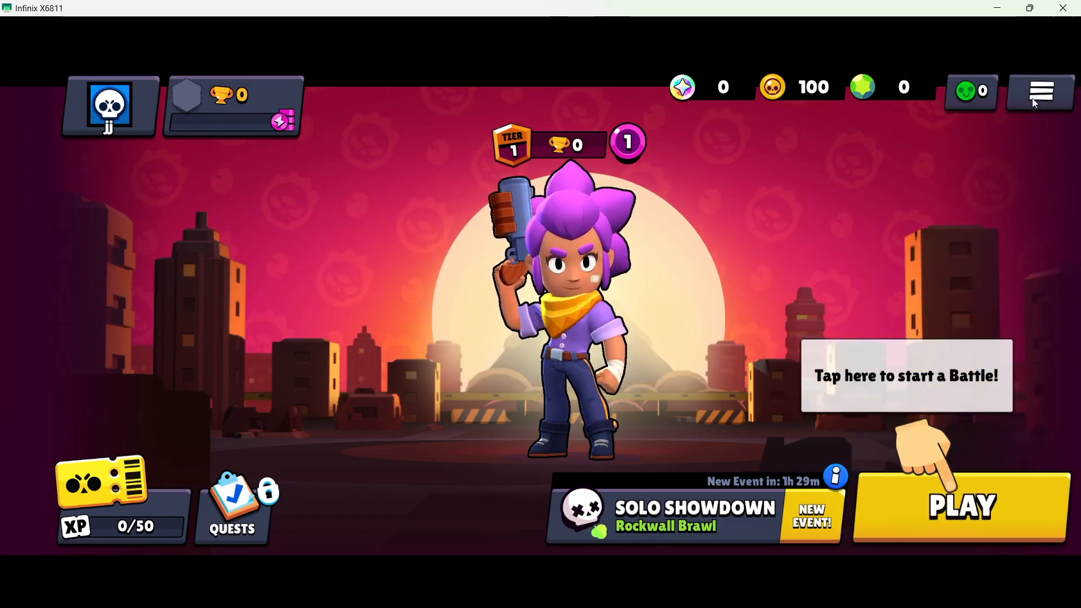
click(1041, 92)
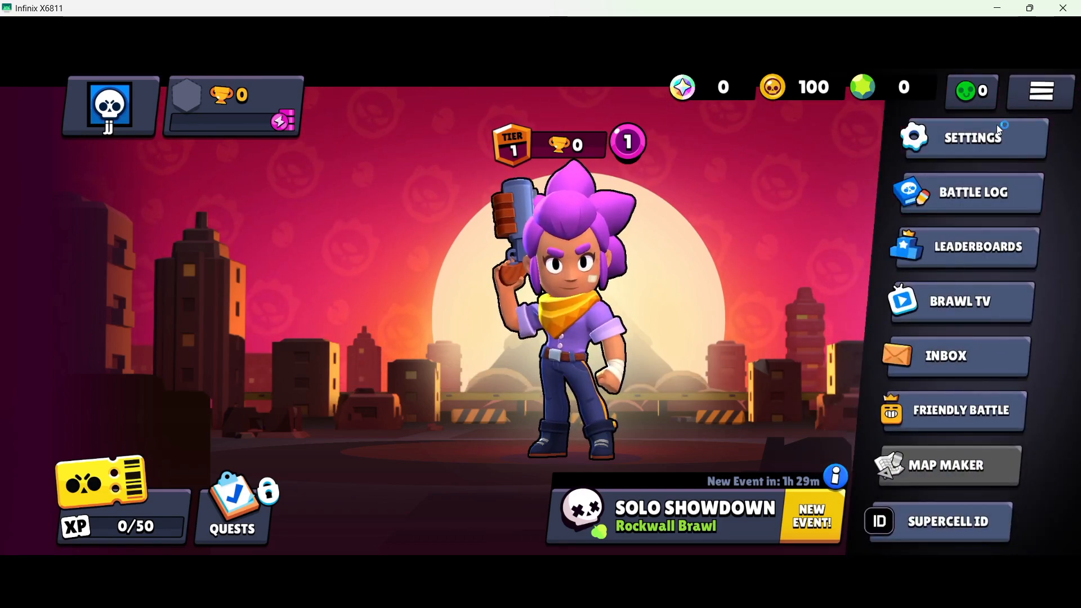
click(973, 137)
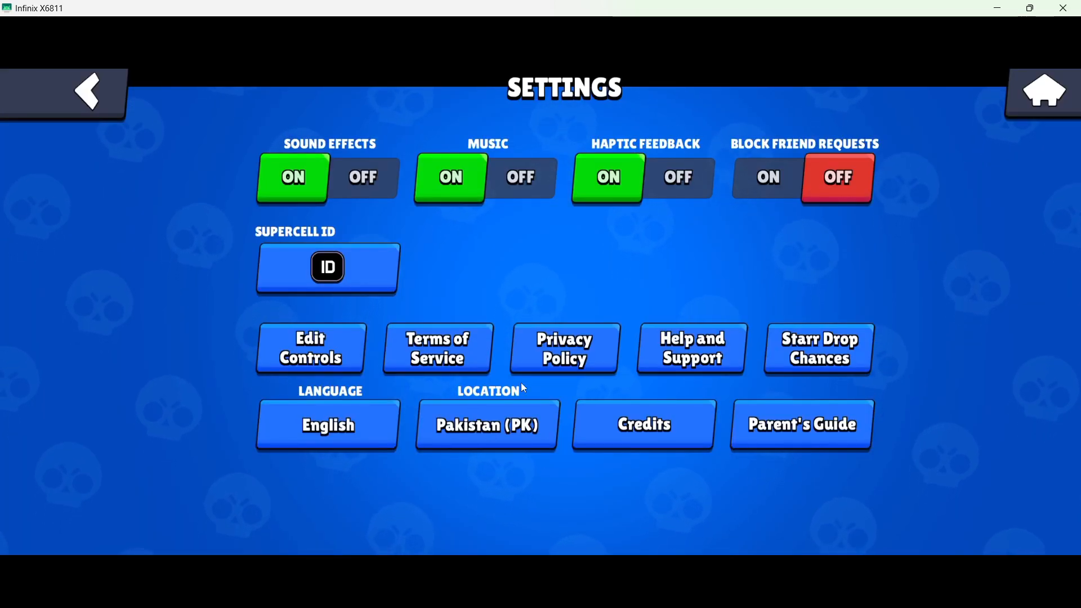
mouse_move(689, 361)
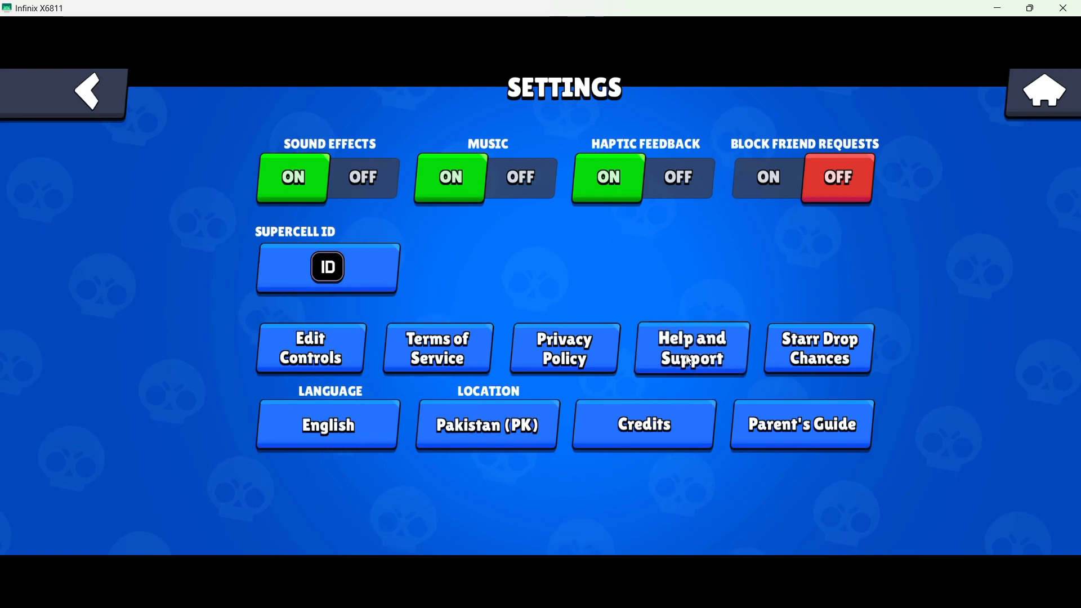
Choose Help and Support in Settings to reach the help topics
click(691, 347)
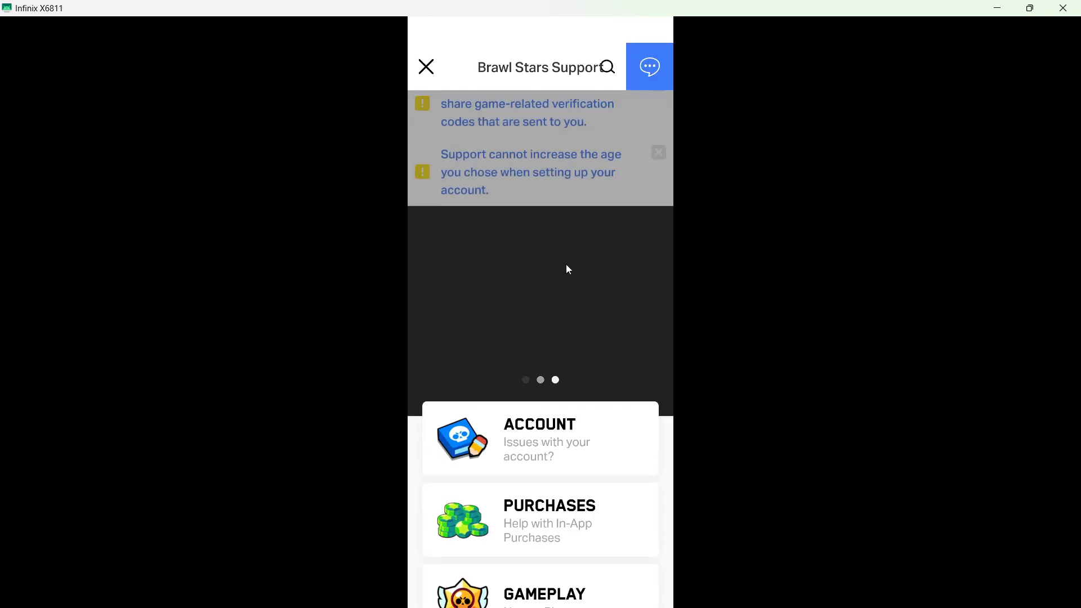
Scroll the help topics, open the chat bubble, and start a written message
scroll(down, 3)
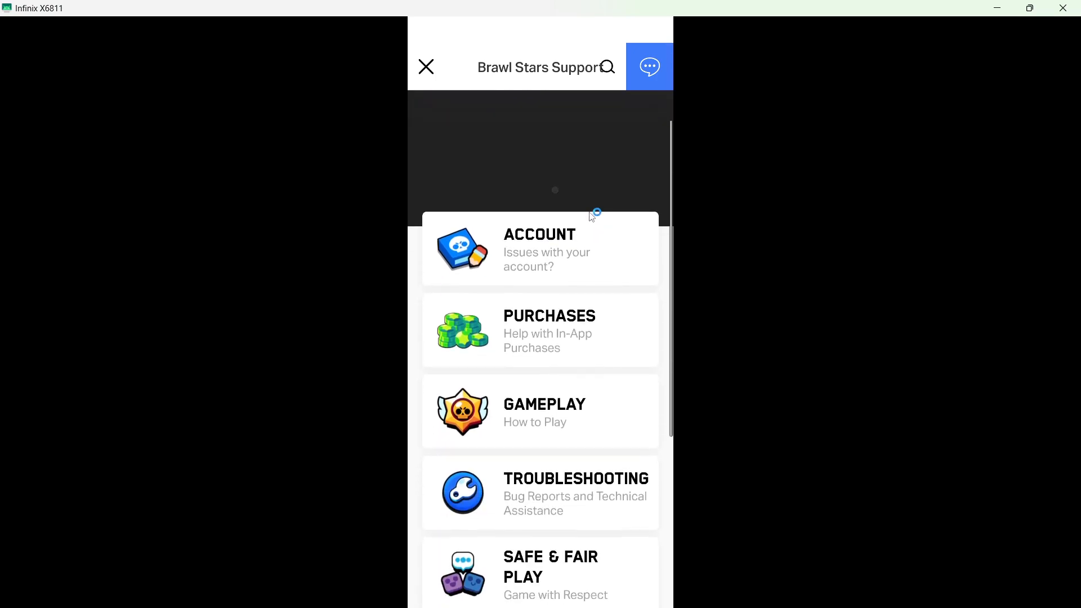
scroll(down, 3)
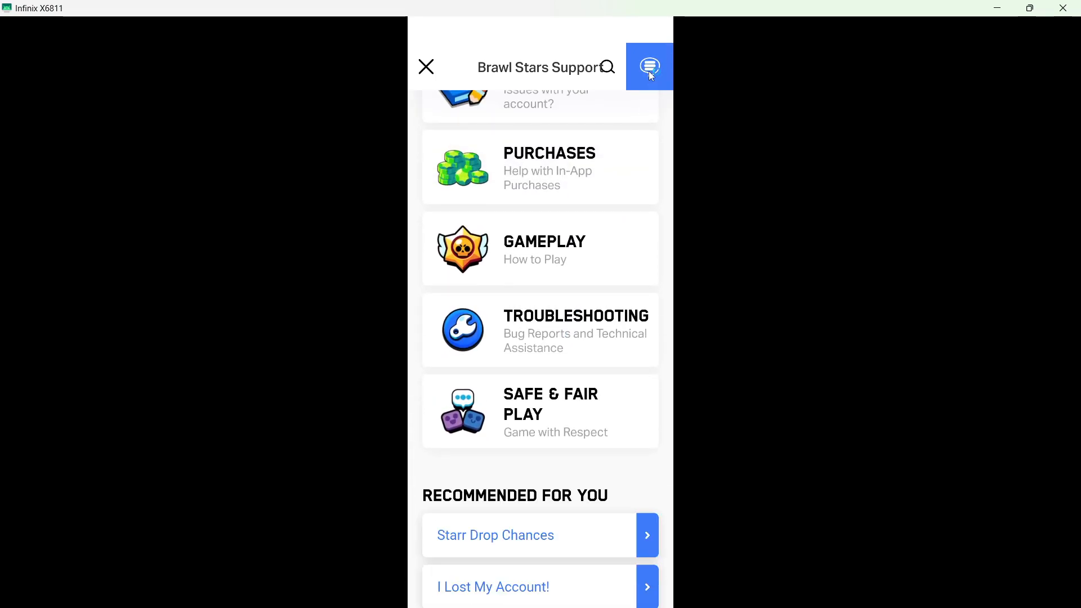
click(650, 67)
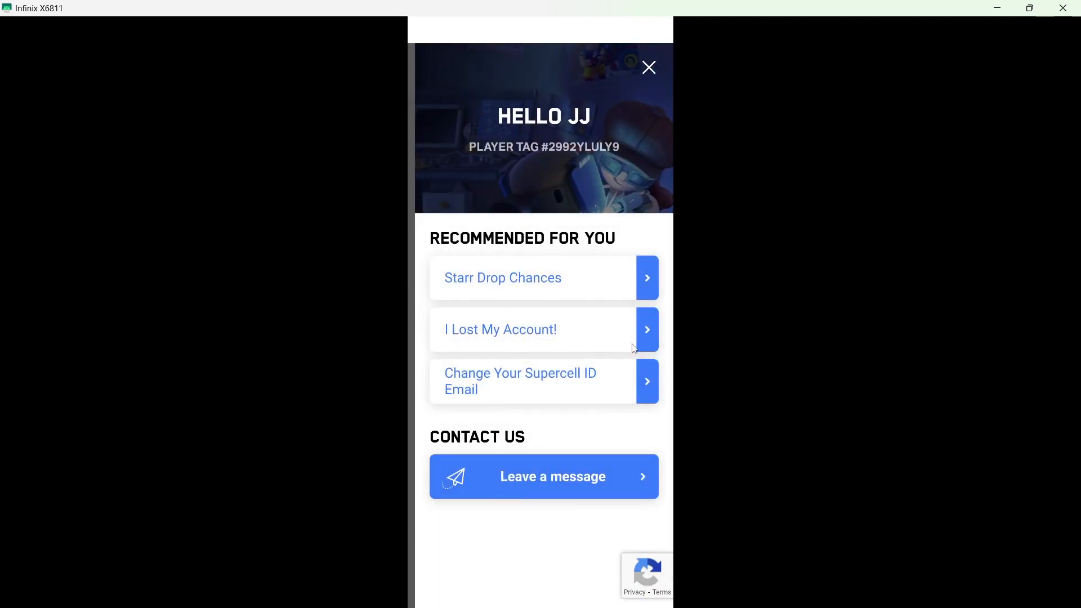
mouse_move(521, 445)
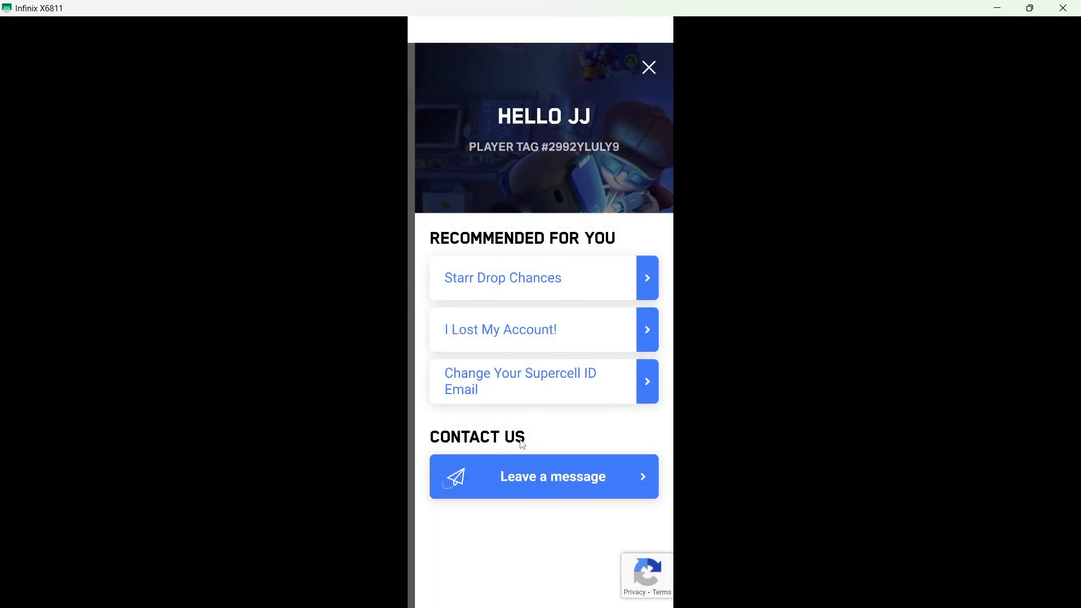
click(544, 476)
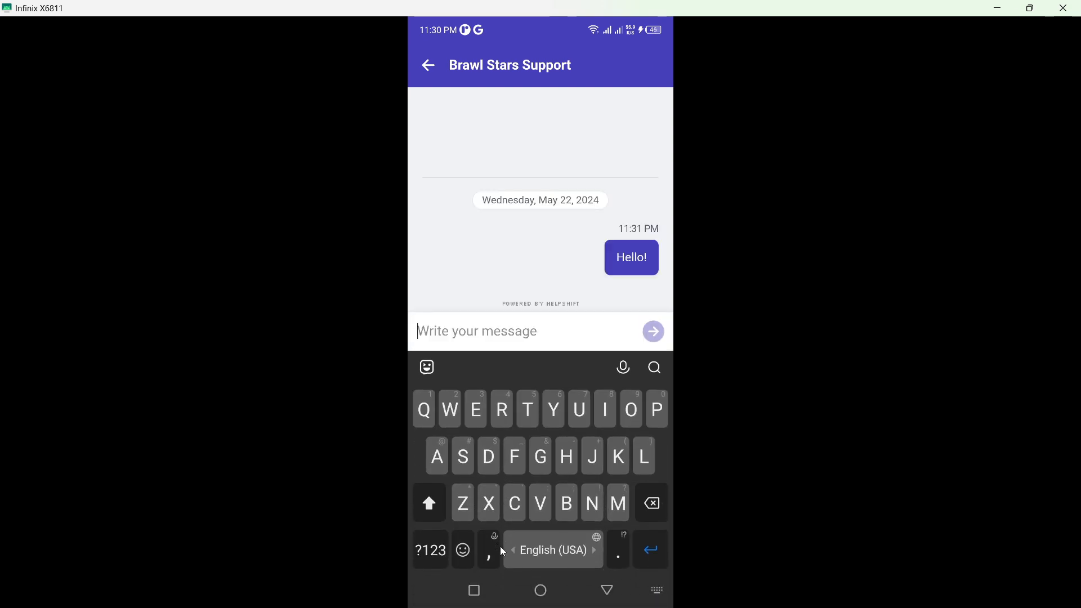
Send support the message 'I want to refund my skin'
text(I want to)
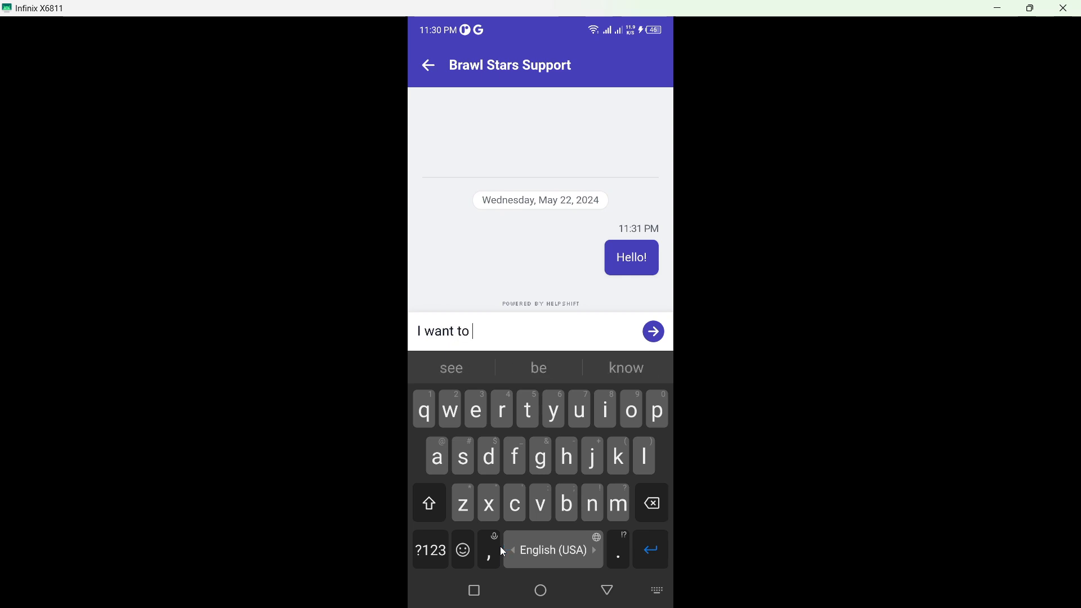
text(refund my)
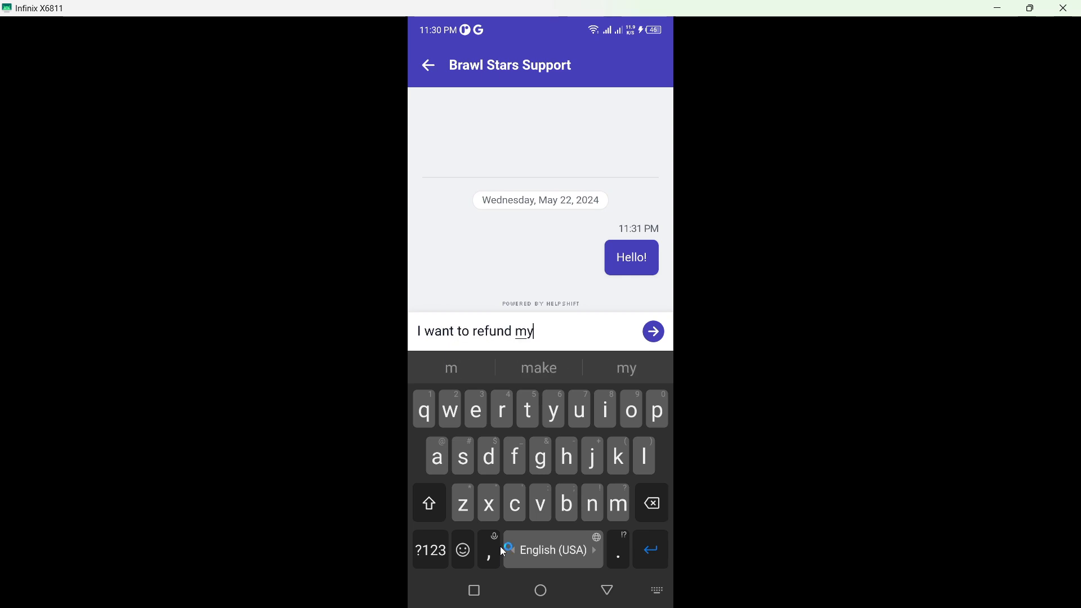
text(skin)
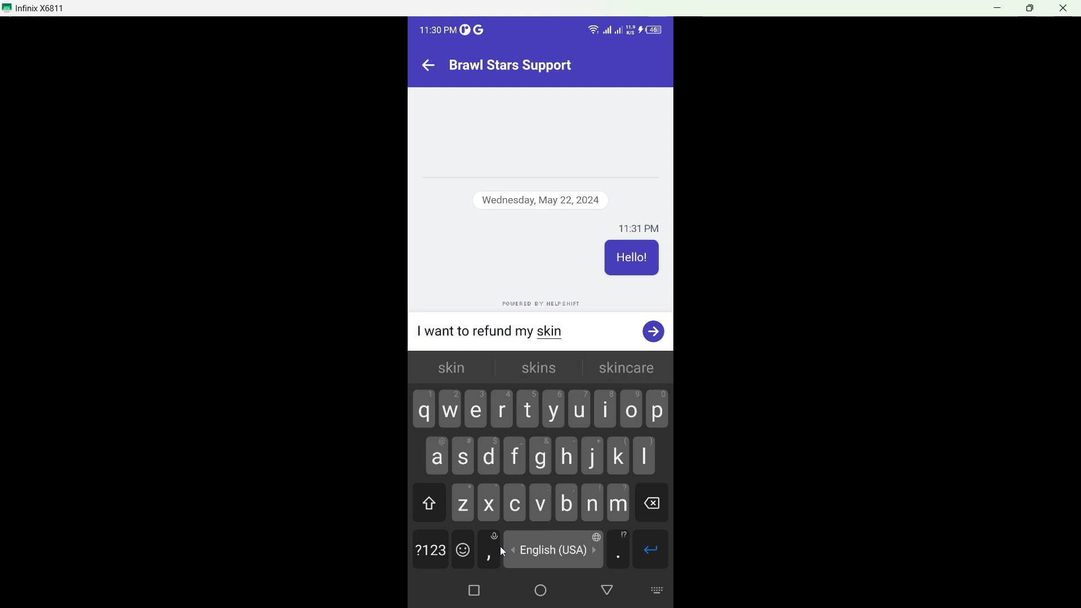
click(653, 332)
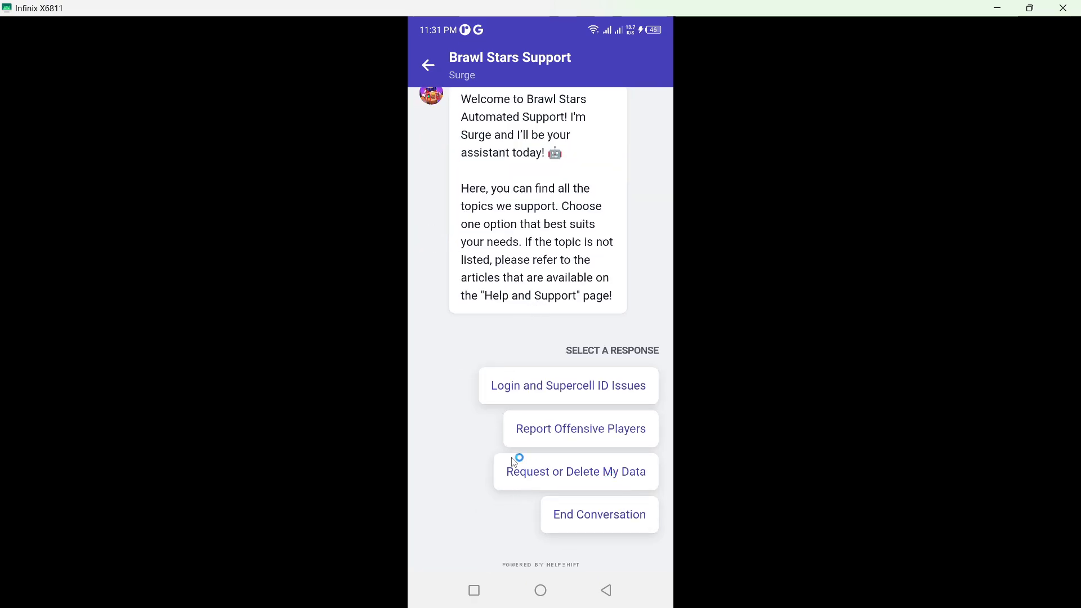
mouse_move(571, 397)
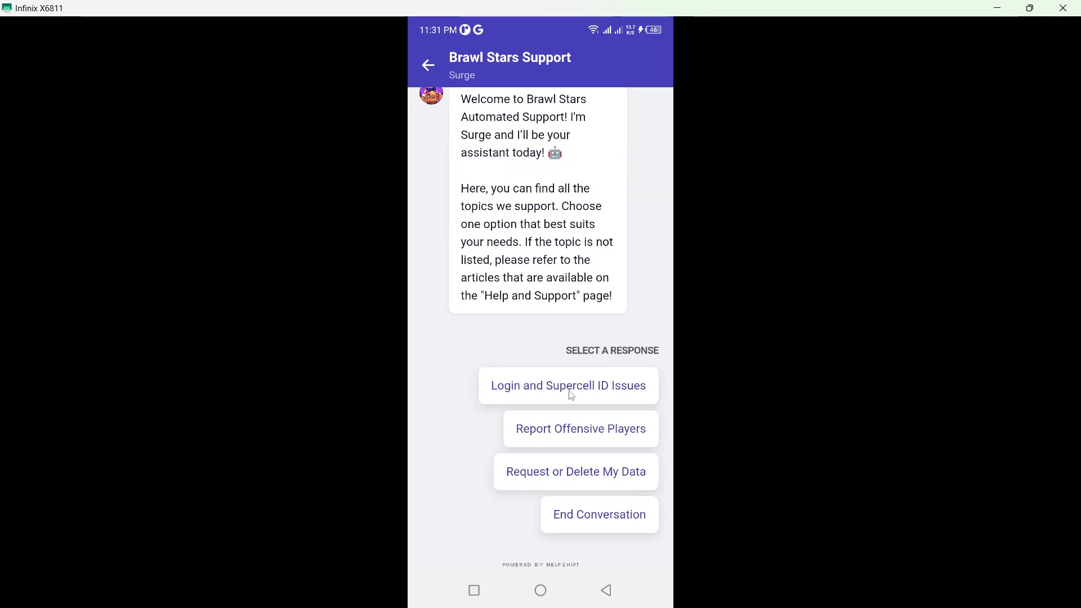
Go back to the main list of support topics in the chat
click(568, 386)
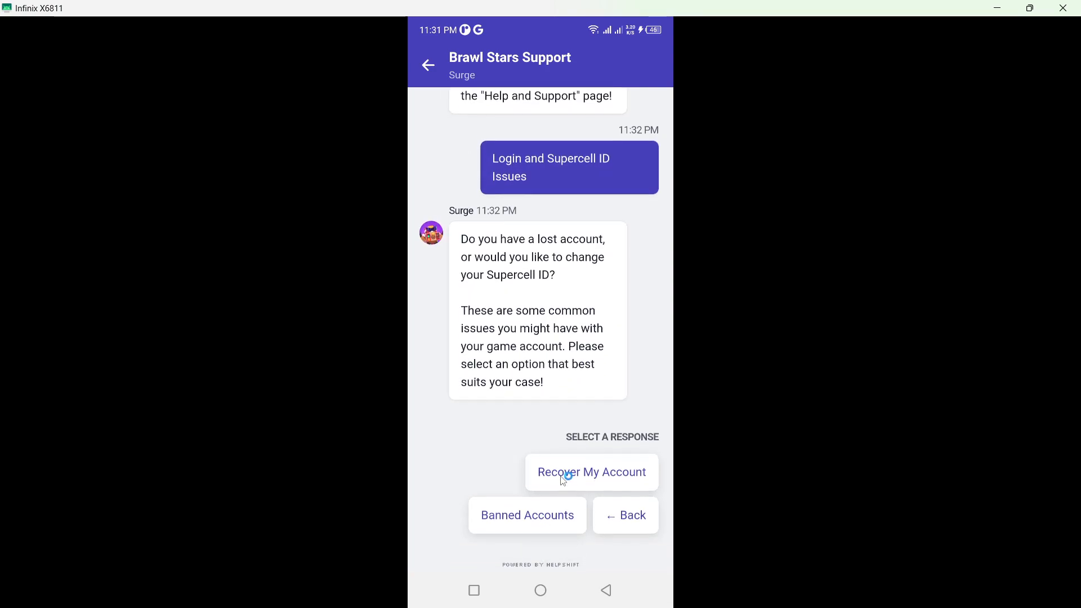
click(563, 473)
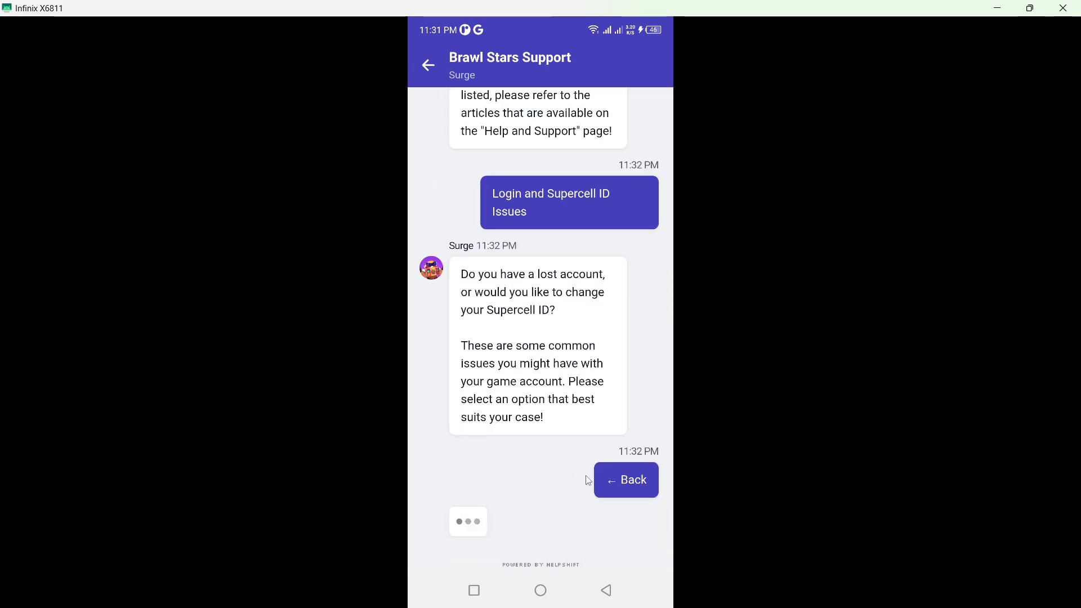
click(626, 480)
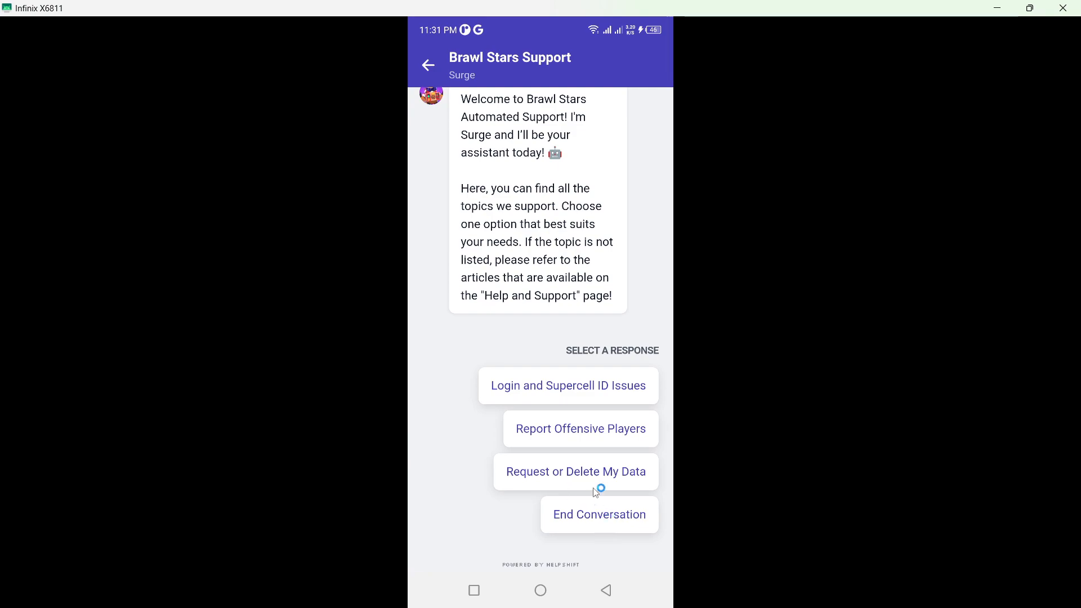
End the conversation, confirm all questions were answered, and exit the chat
click(599, 515)
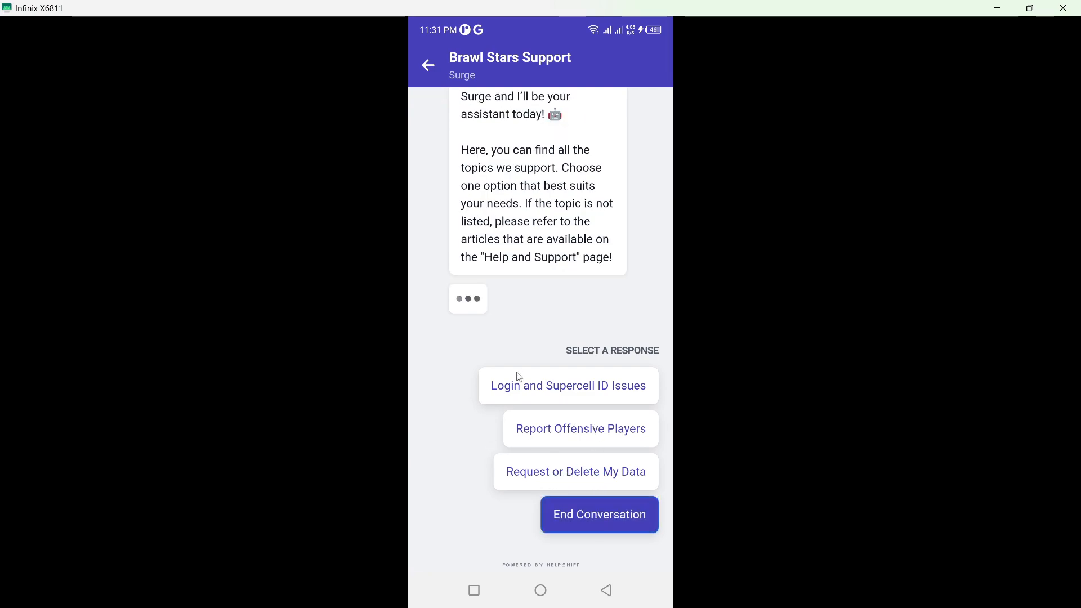
click(599, 515)
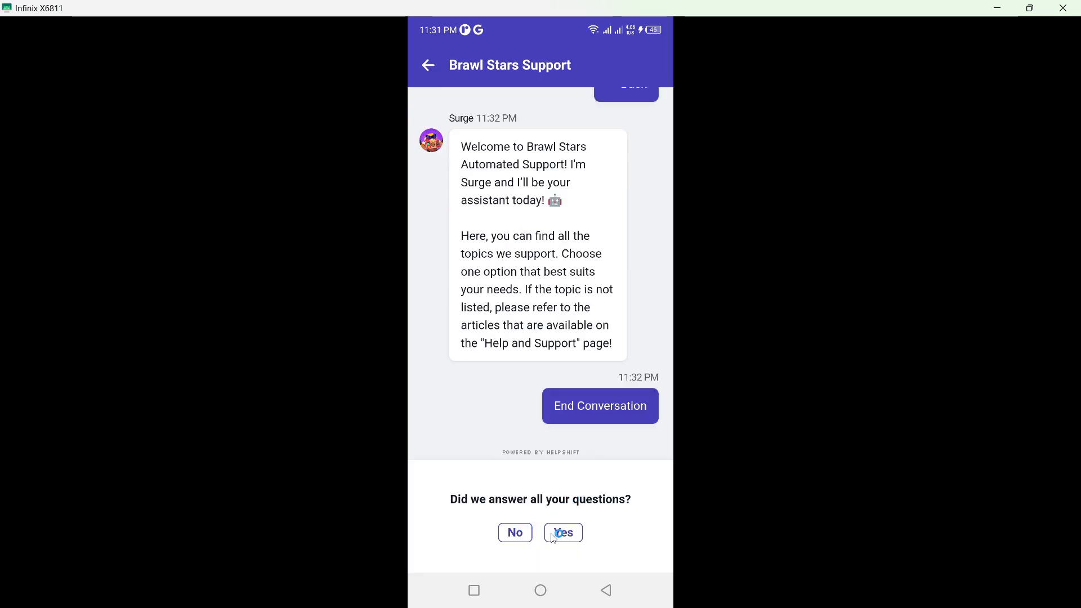
click(563, 533)
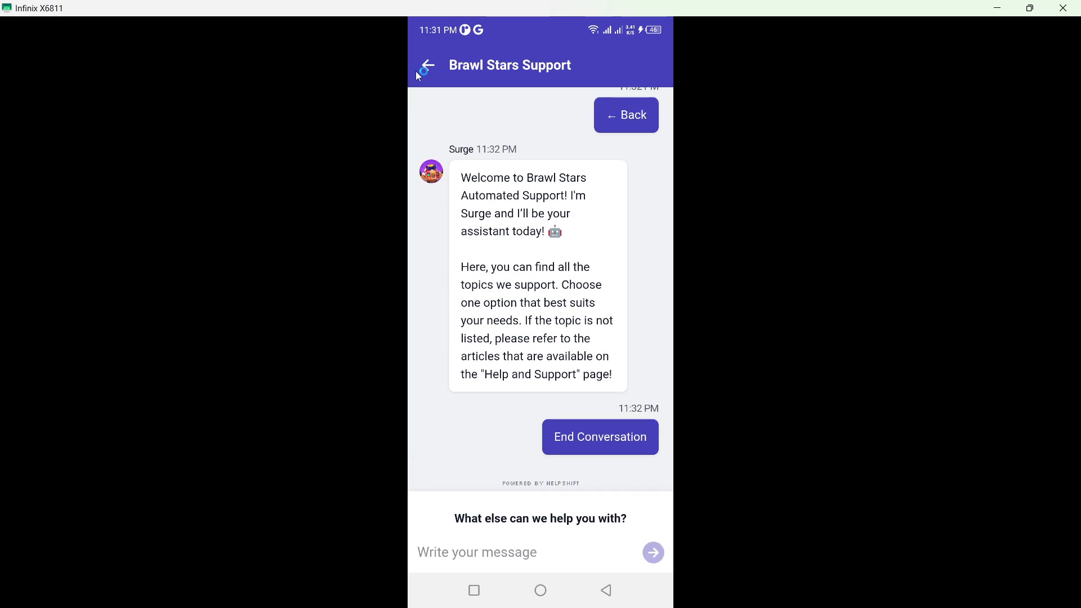
click(428, 65)
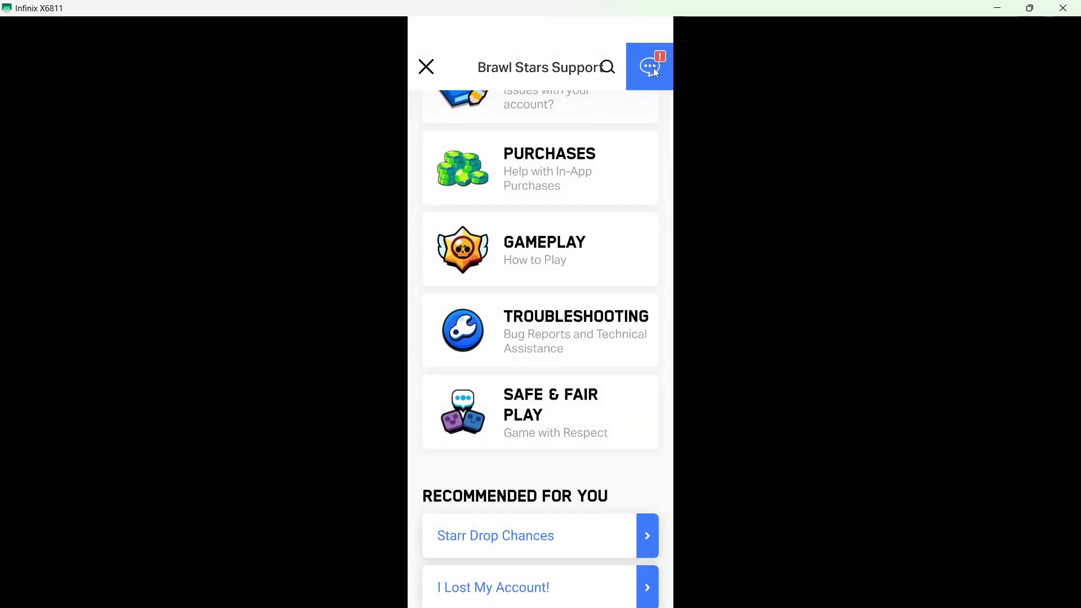
Start a new support conversation and continue with the Report Offensive Players topic
click(649, 66)
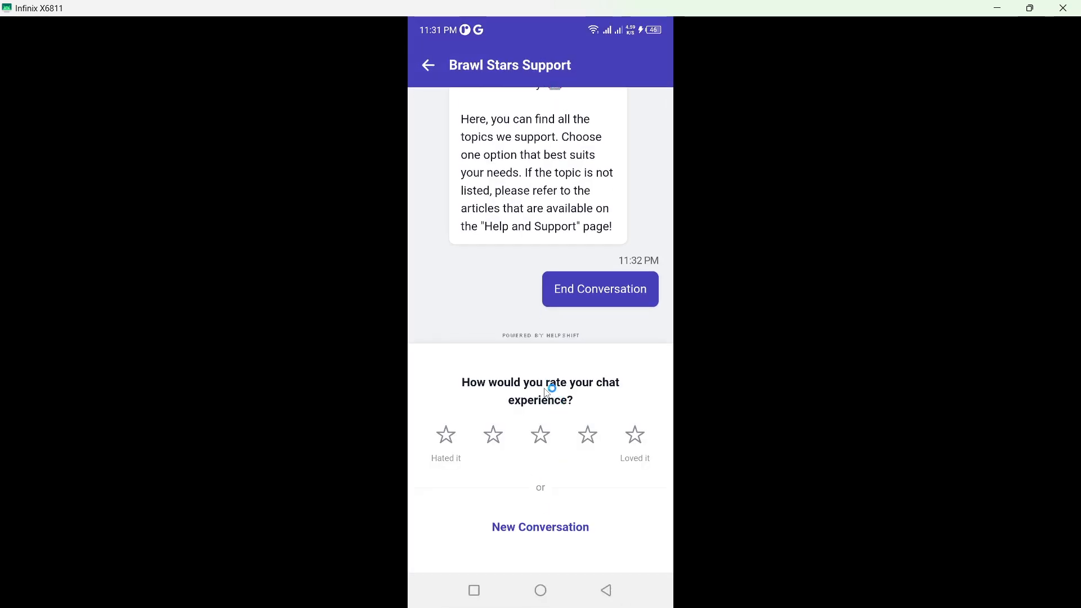
click(541, 527)
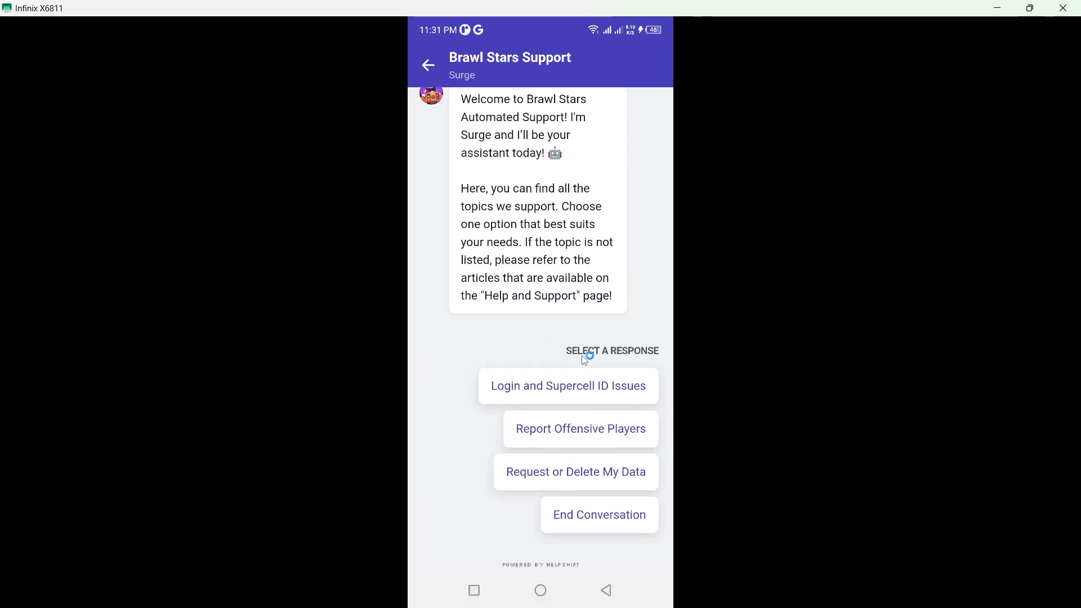
mouse_move(578, 452)
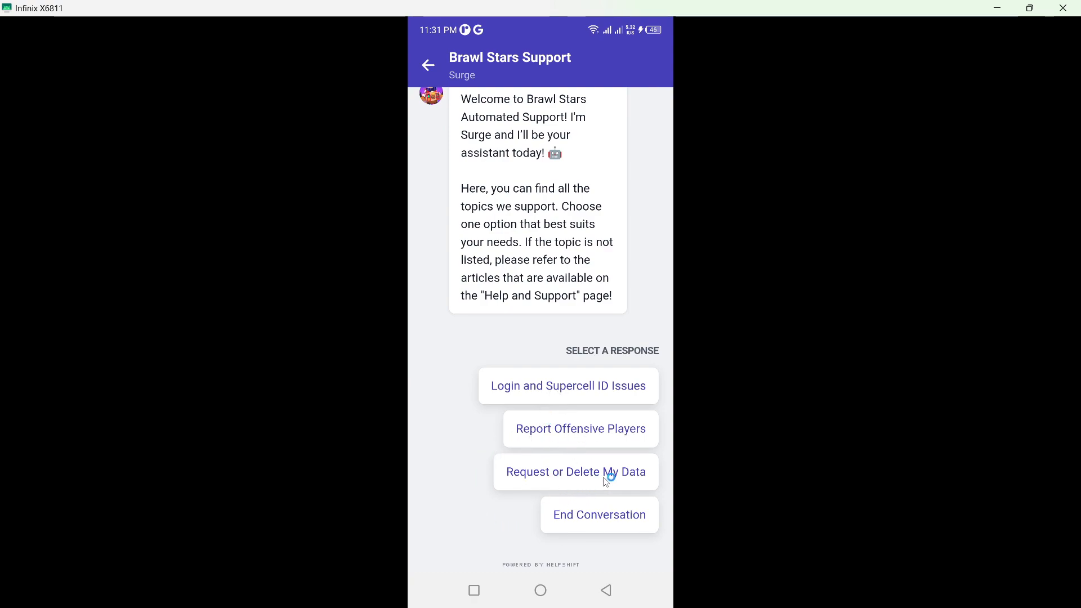
click(581, 429)
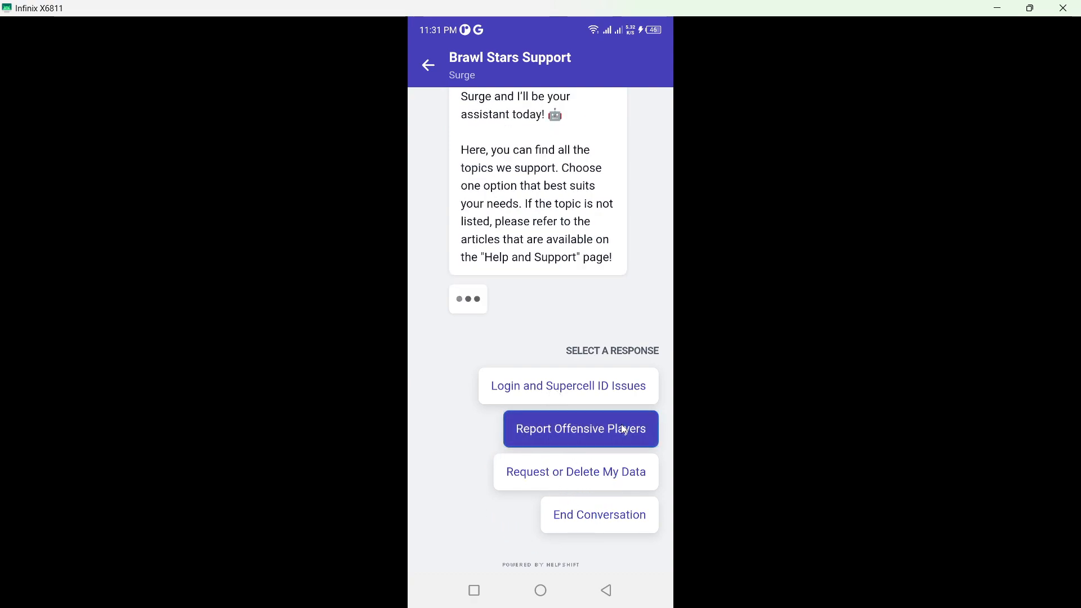
click(581, 429)
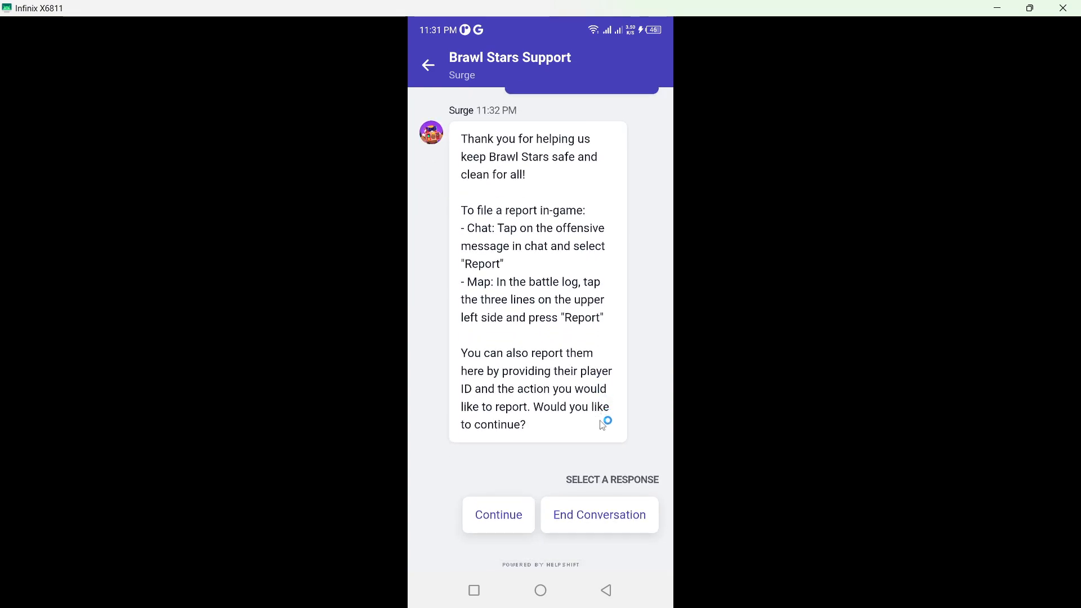
click(498, 515)
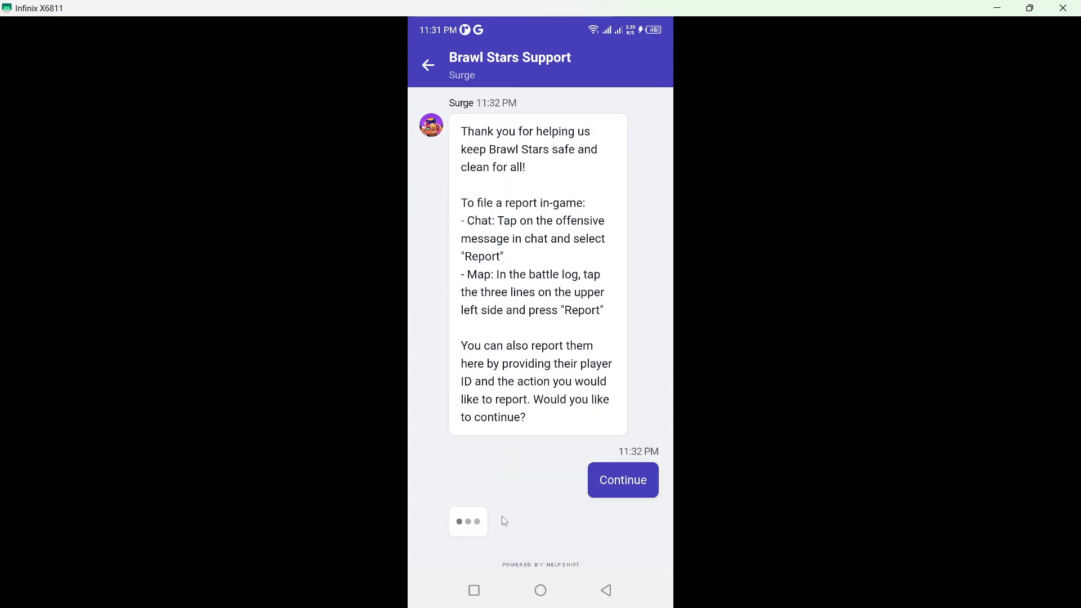
click(623, 480)
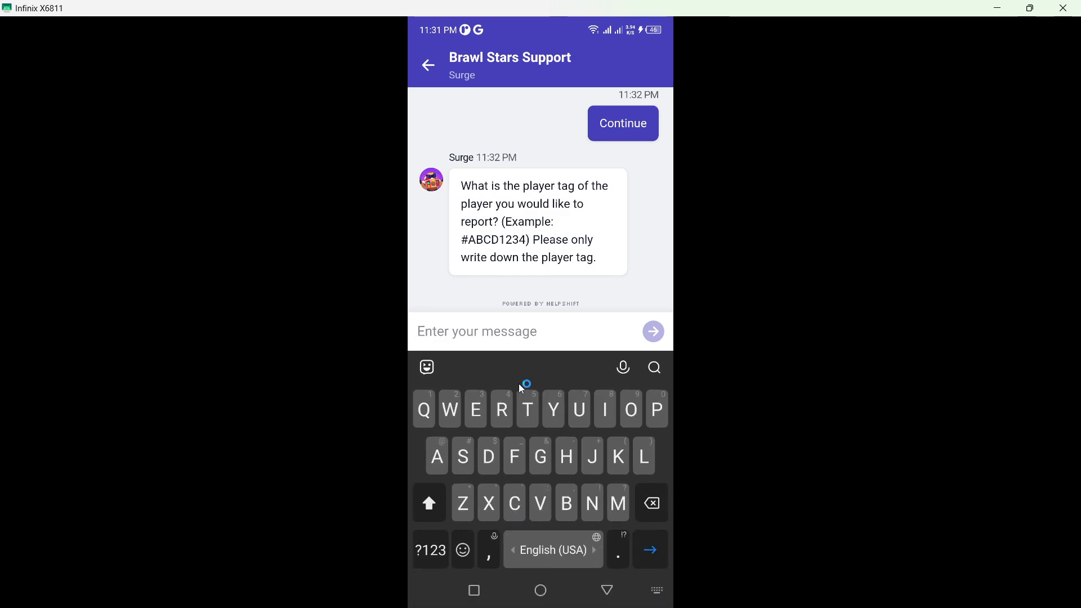
Send a refund request explaining the skin was bought by accident
text(I bu)
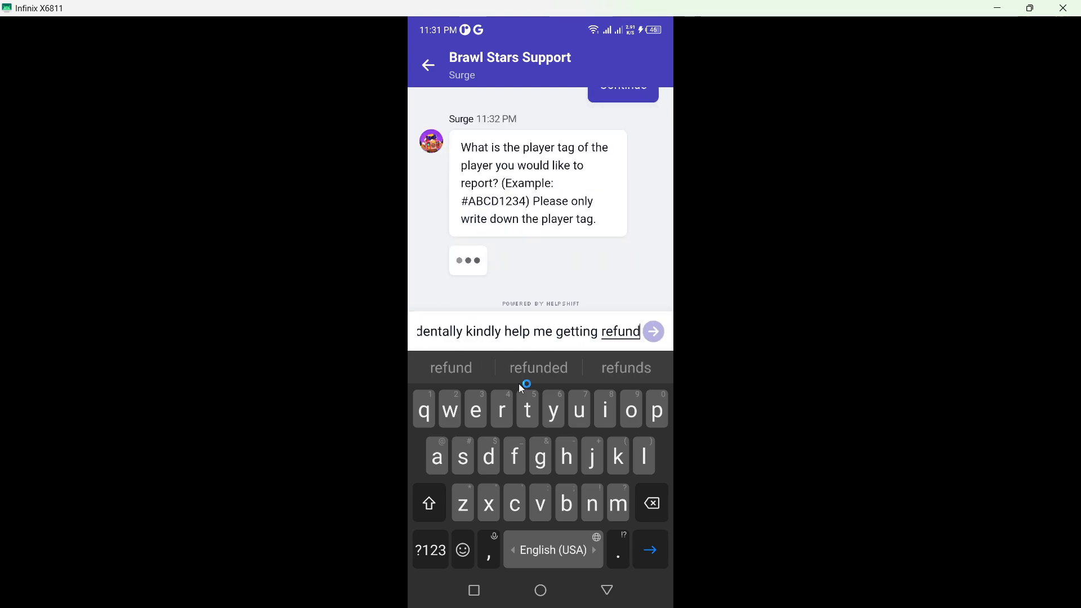
click(653, 331)
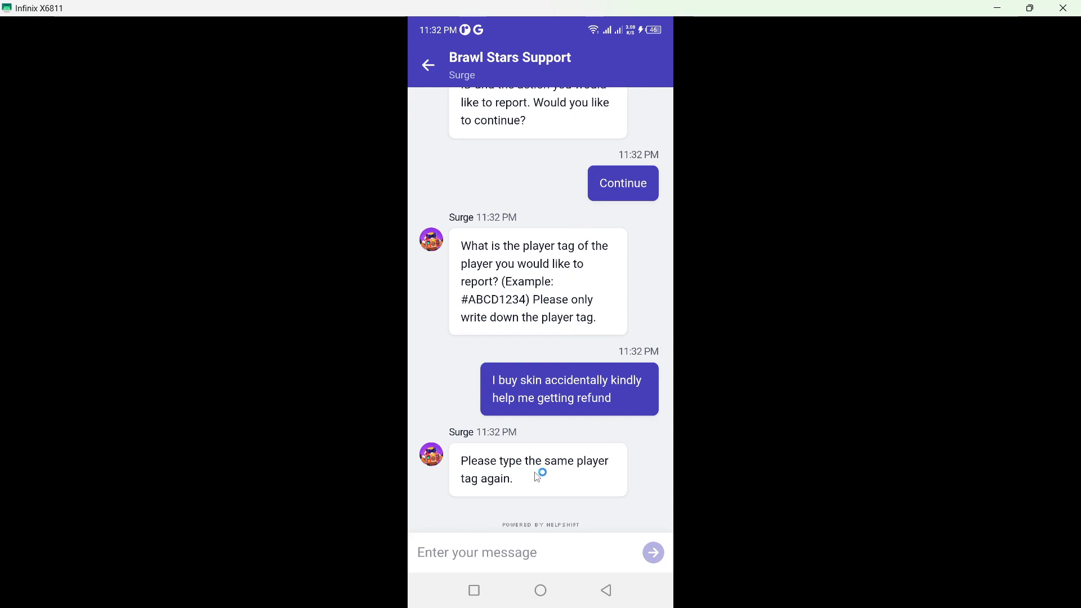
mouse_move(586, 461)
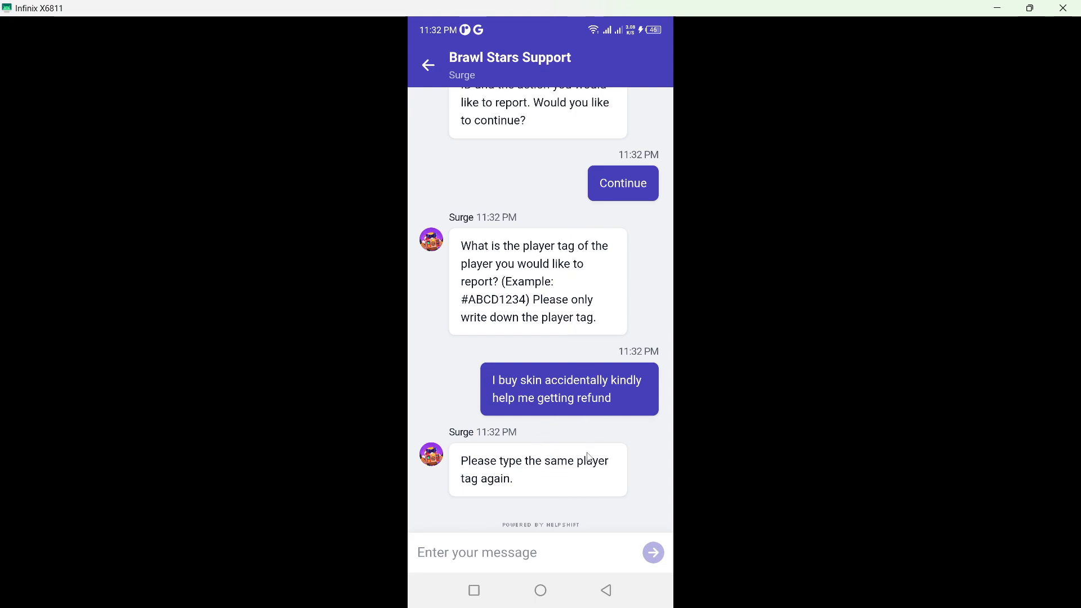